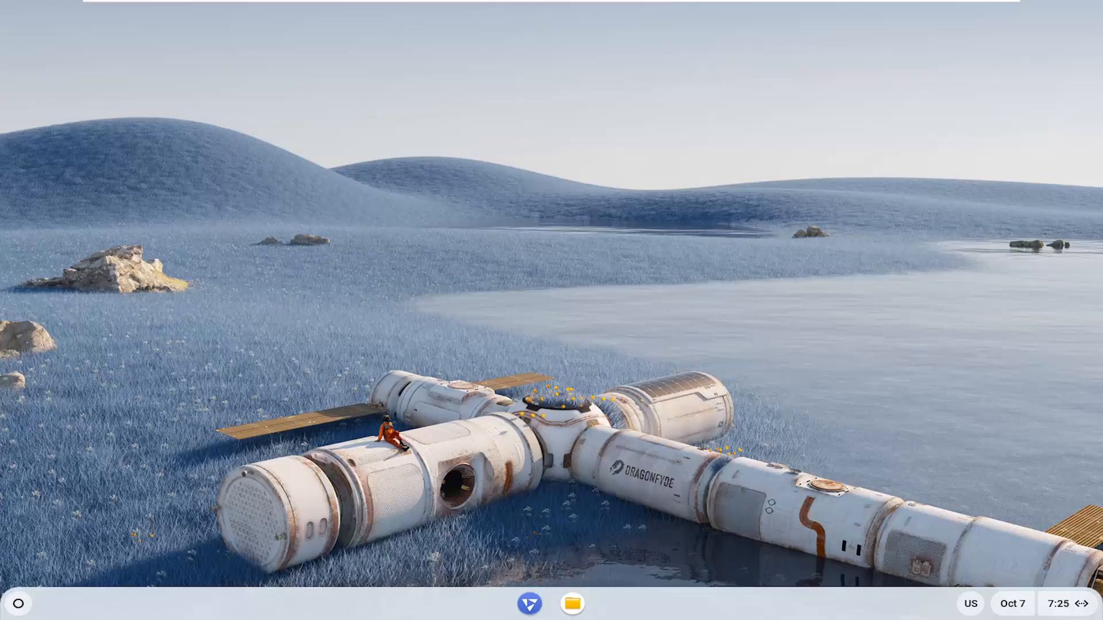
mouse_move(321, 309)
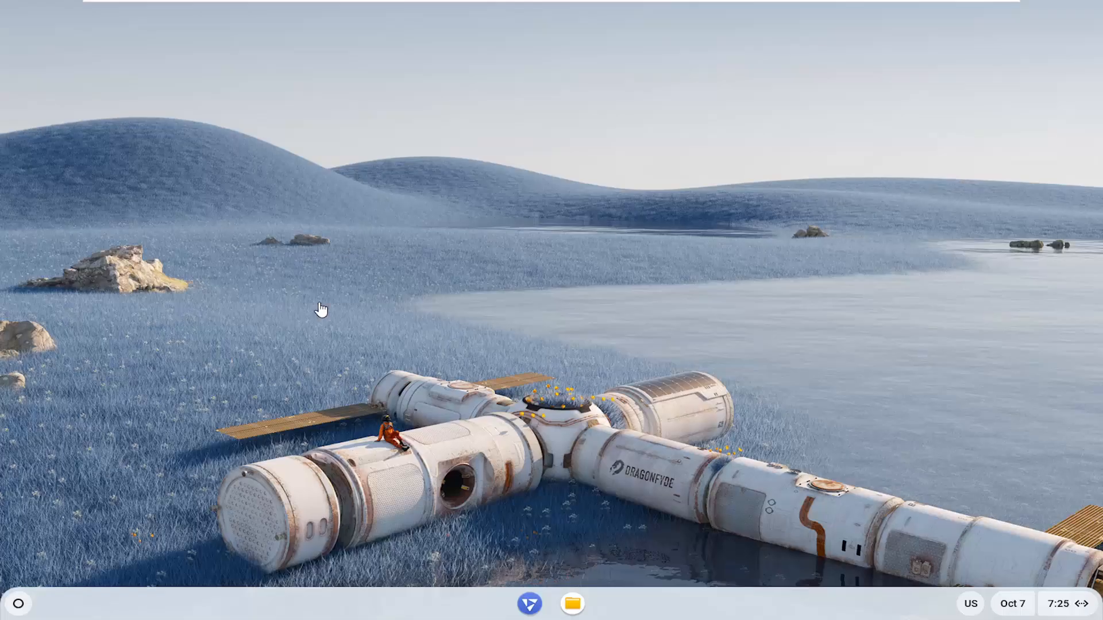
mouse_move(17, 609)
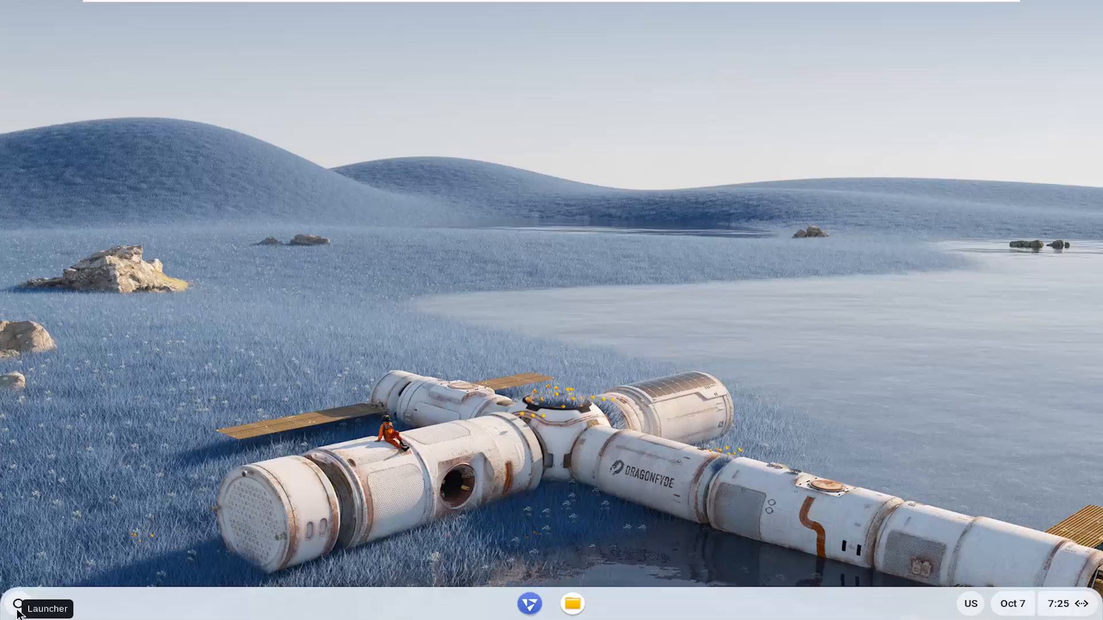
Launch the Settings app from the desktop launcher's app grid
left_click(17, 609)
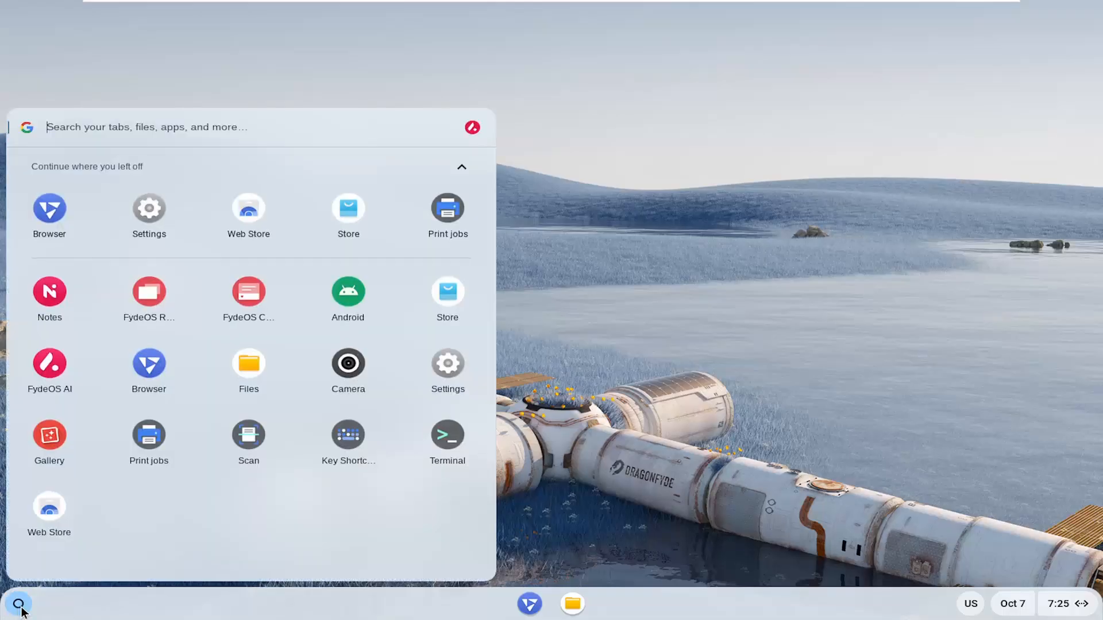
mouse_move(148, 208)
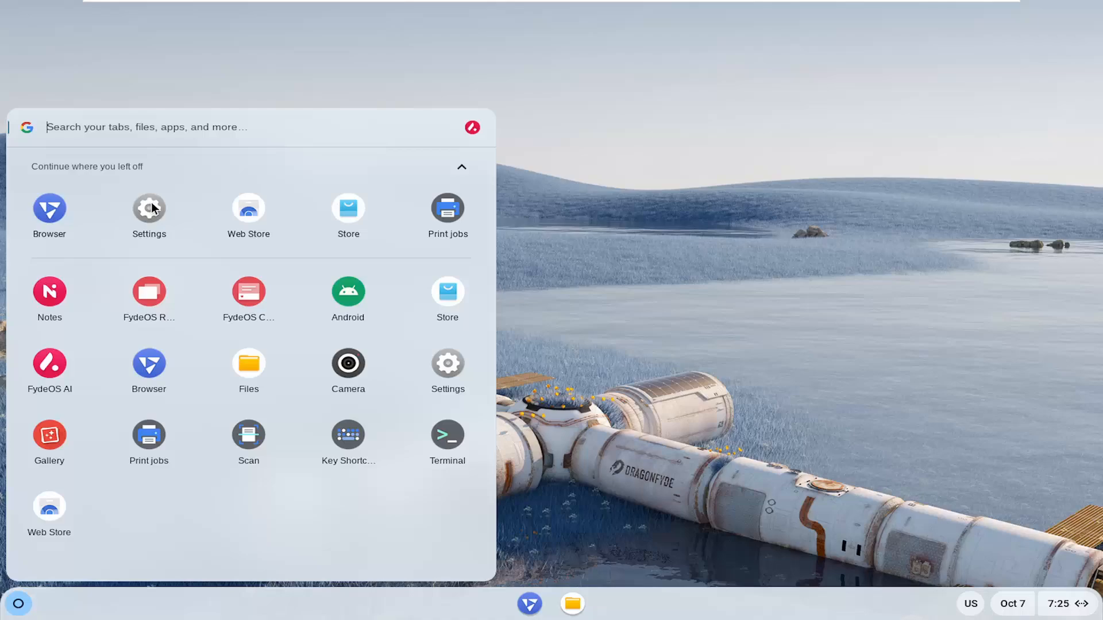
left_click(148, 208)
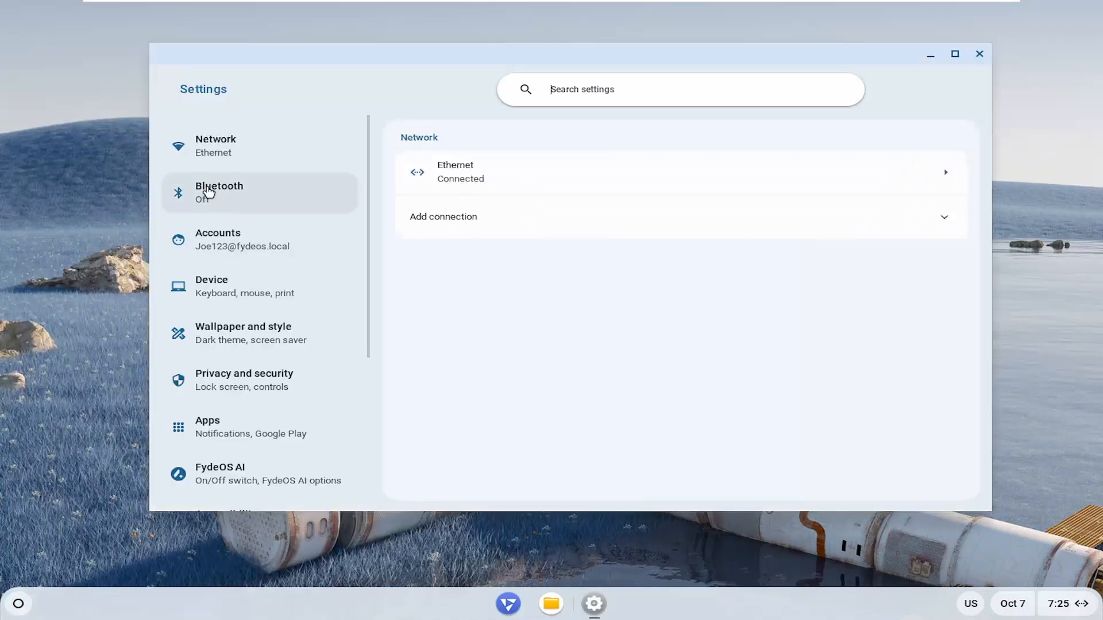
View the Bluetooth page showing it Off, then close Settings back to the desktop
left_click(219, 193)
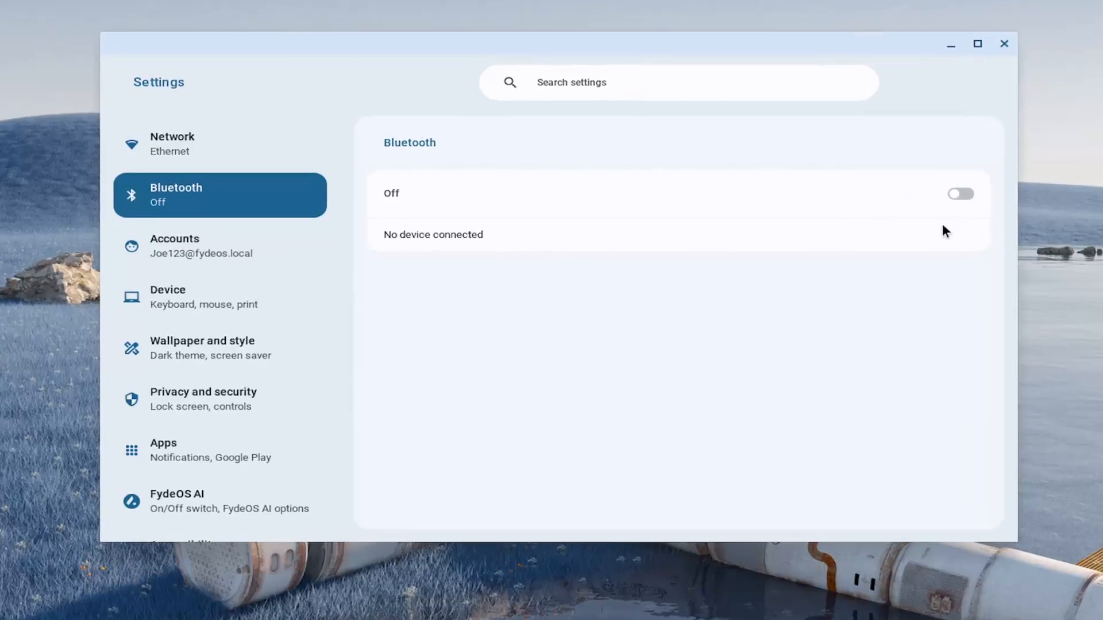
mouse_move(874, 216)
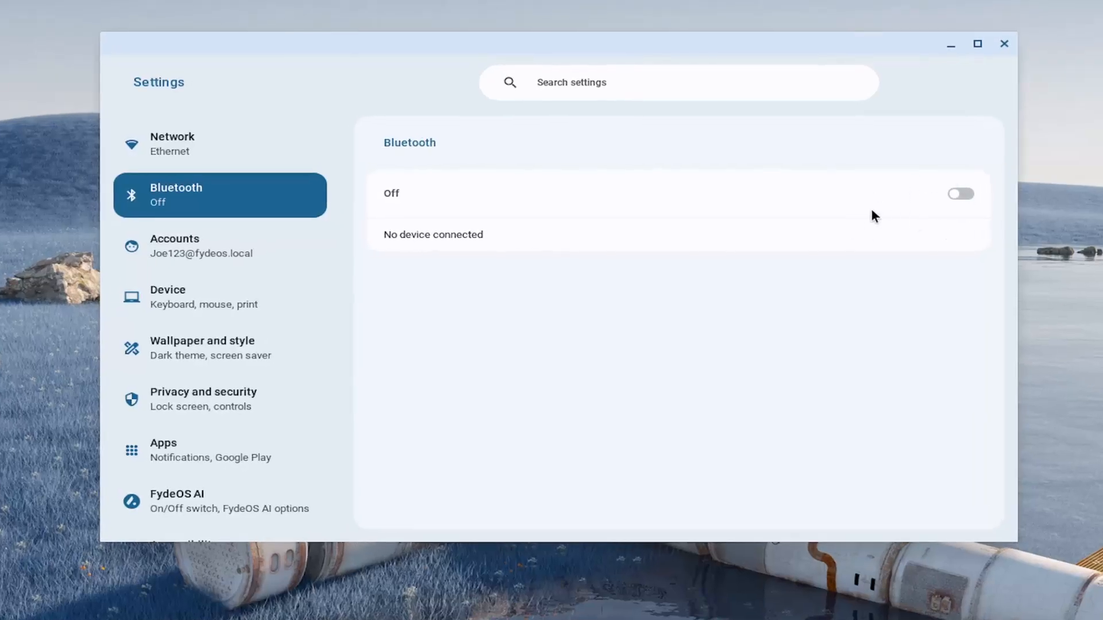
mouse_move(927, 219)
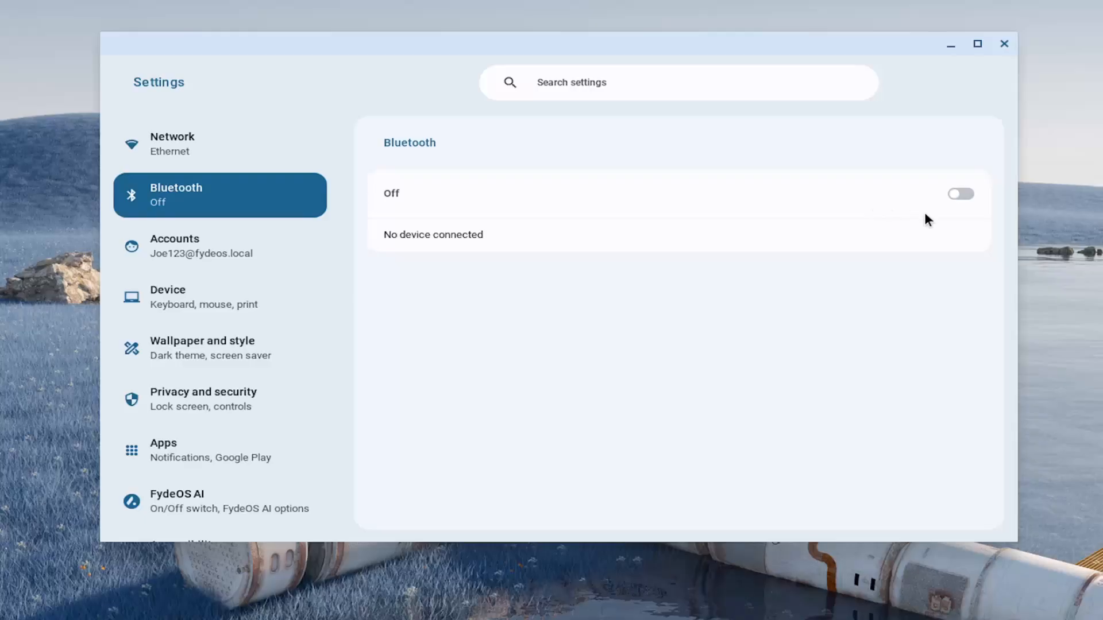
mouse_move(912, 171)
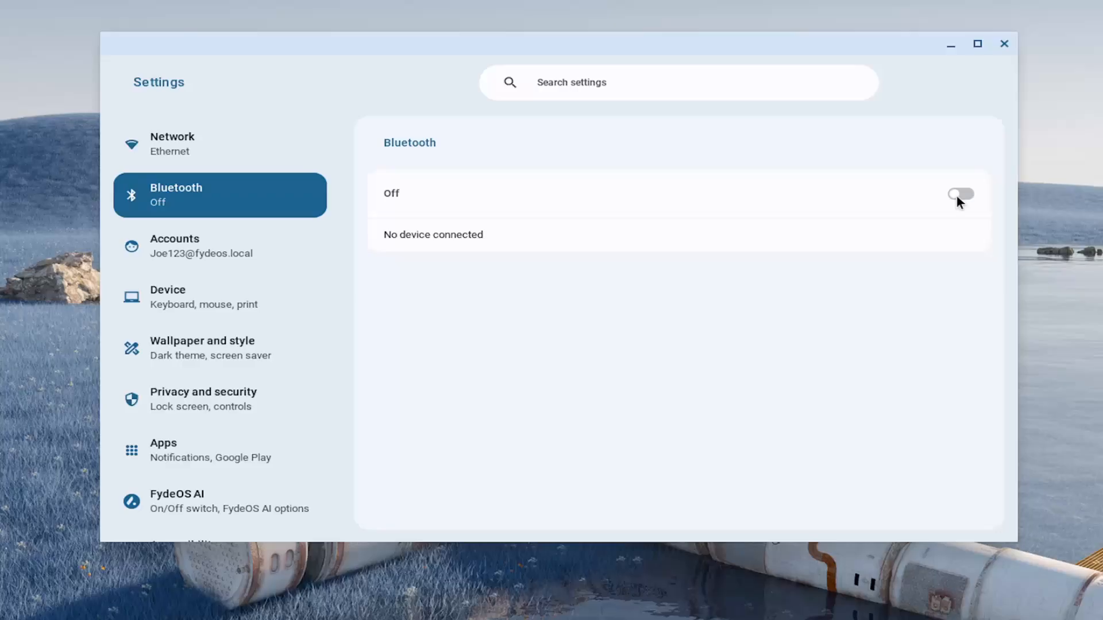
mouse_move(484, 175)
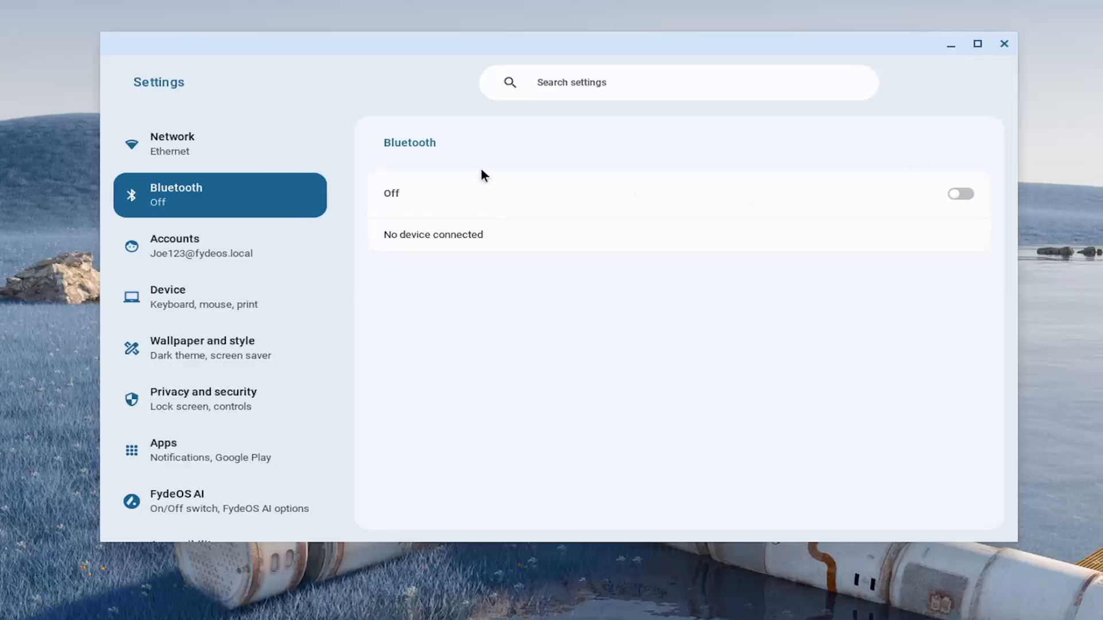
mouse_move(960, 202)
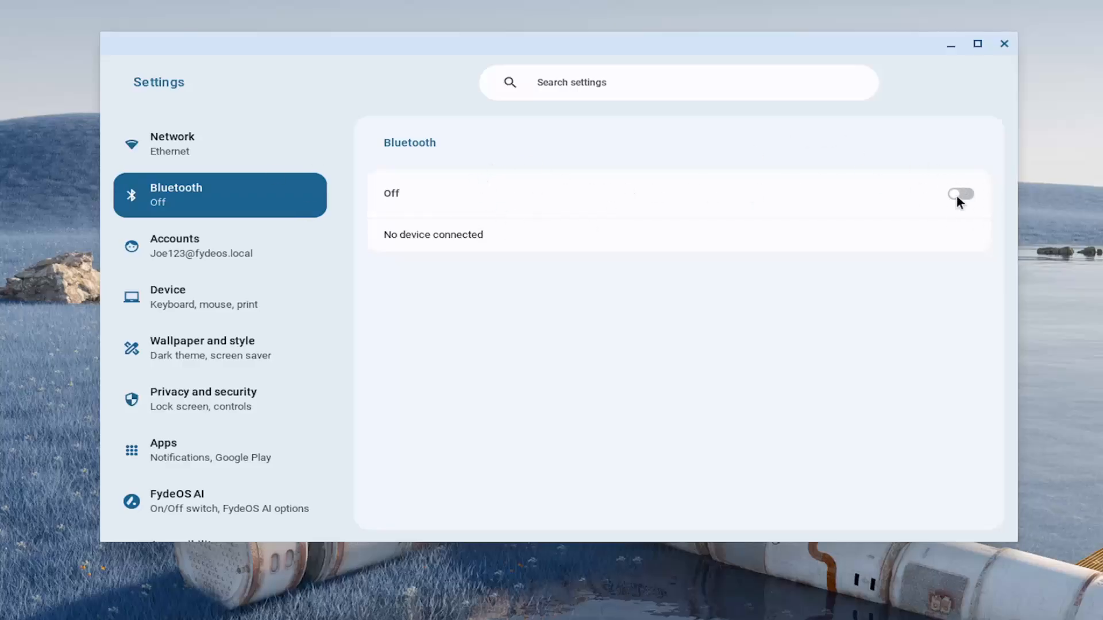
mouse_move(965, 187)
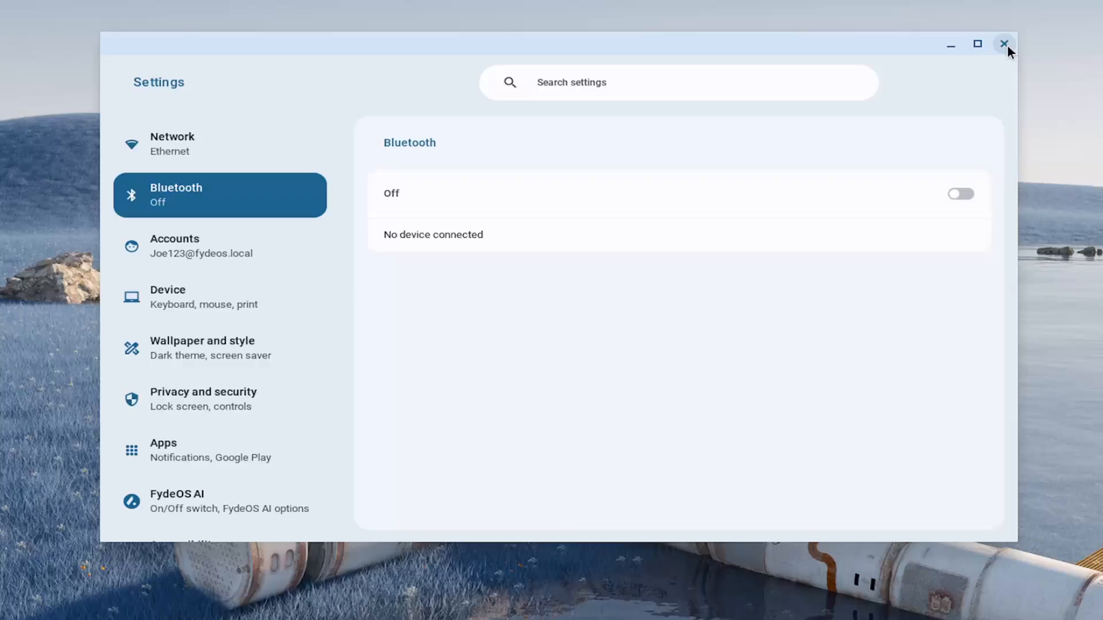
left_click(1006, 43)
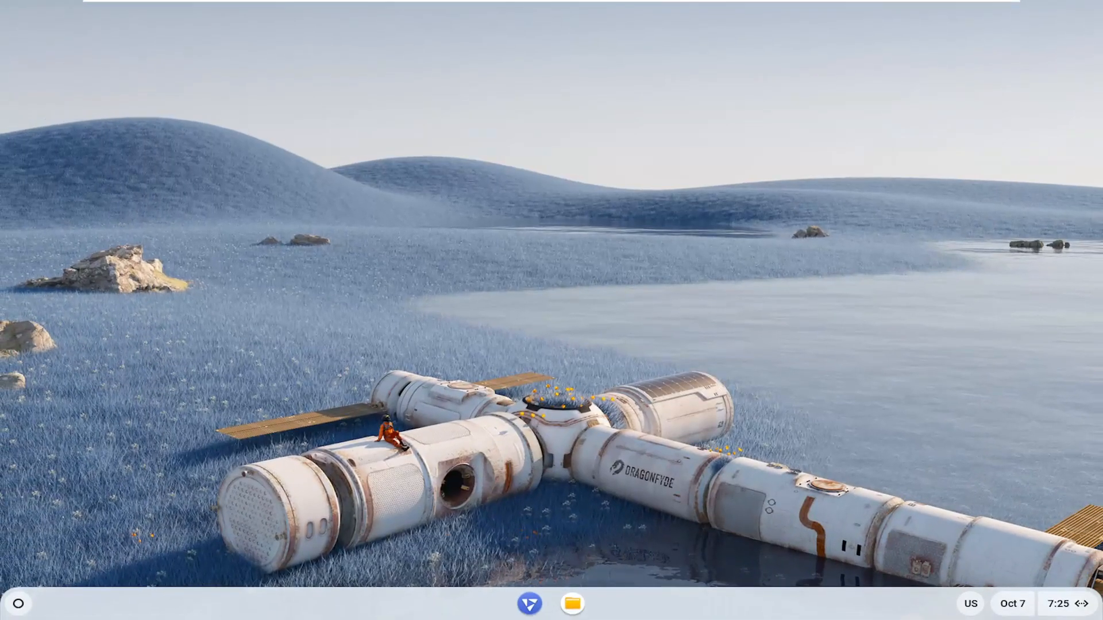